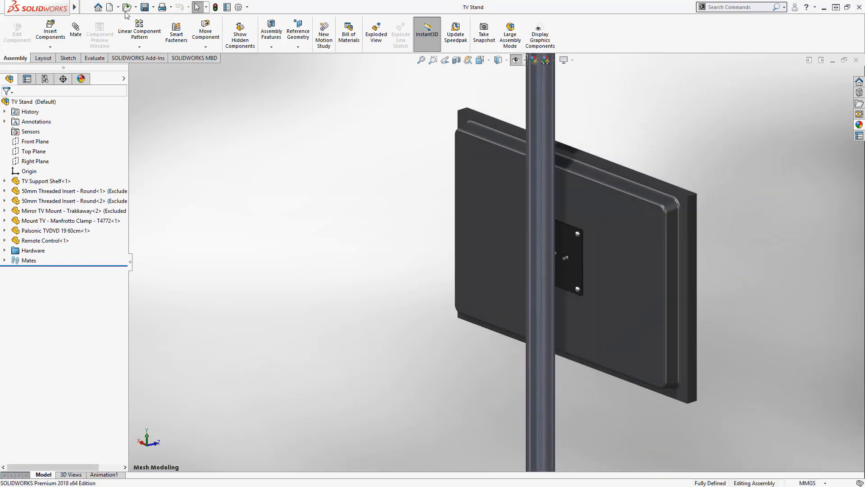
- Open the Clamp model with the file type filtered to Mesh Files (*.stl;*.obj)
left_click(110, 6)
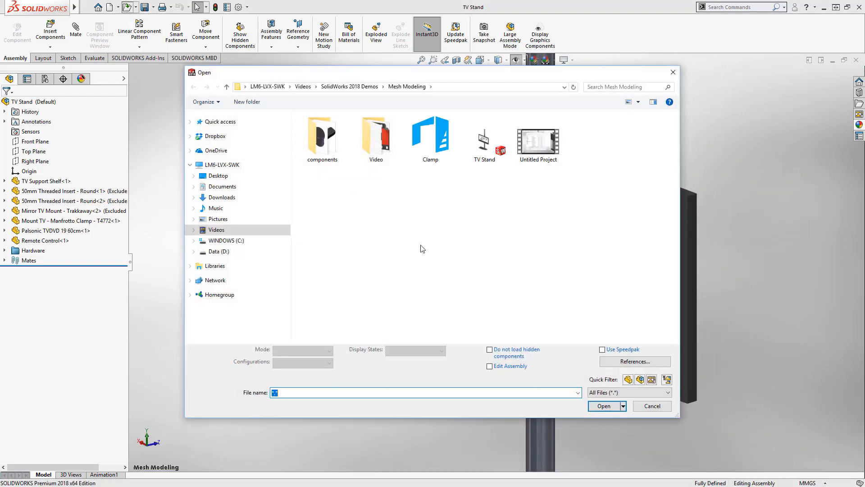
left_click(668, 392)
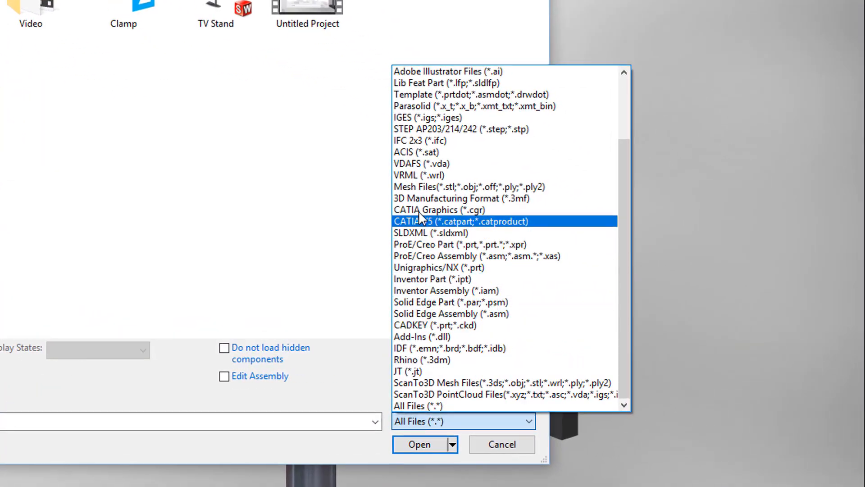
left_click(471, 186)
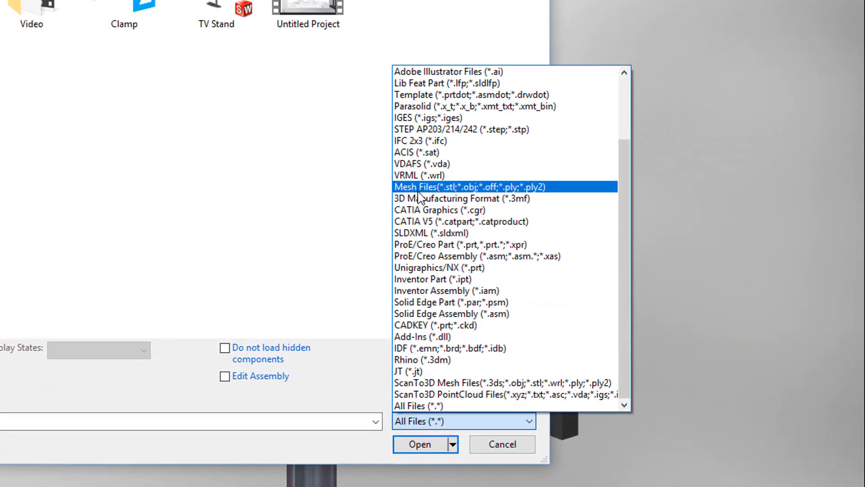
left_click(420, 443)
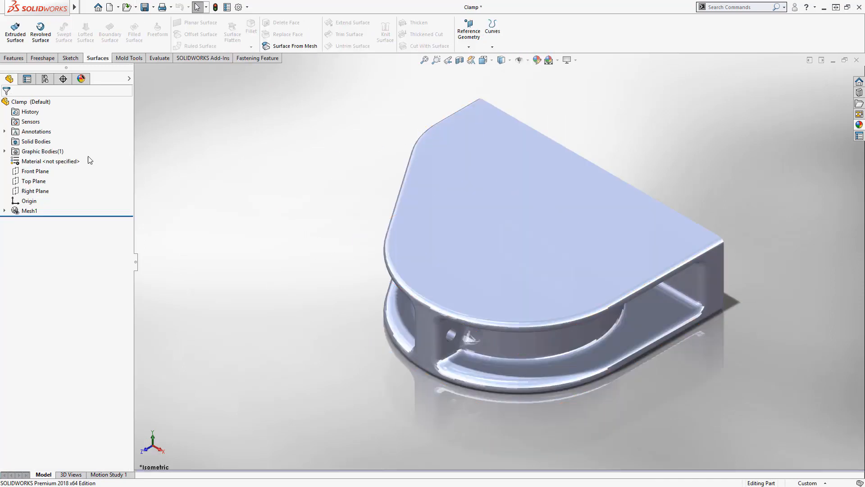
- Inspect the clamp with a Section View on the Right Plane, then assign 6061 Alloy
left_click(50, 160)
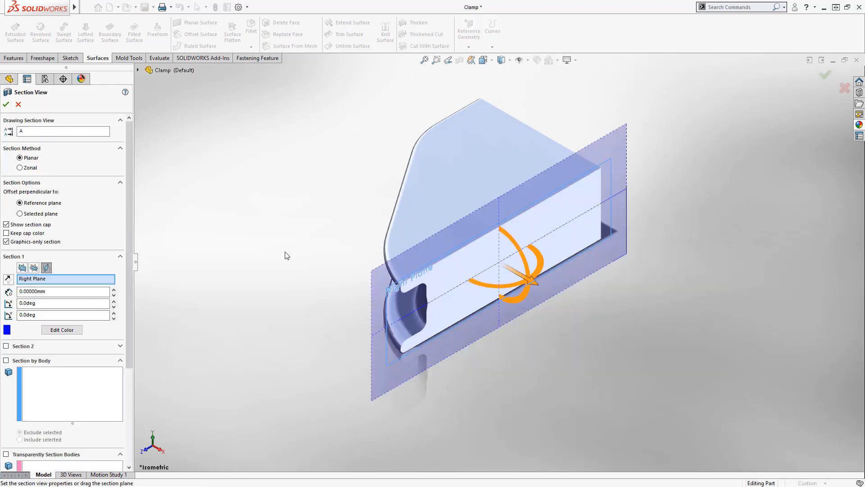
mouse_move(535, 286)
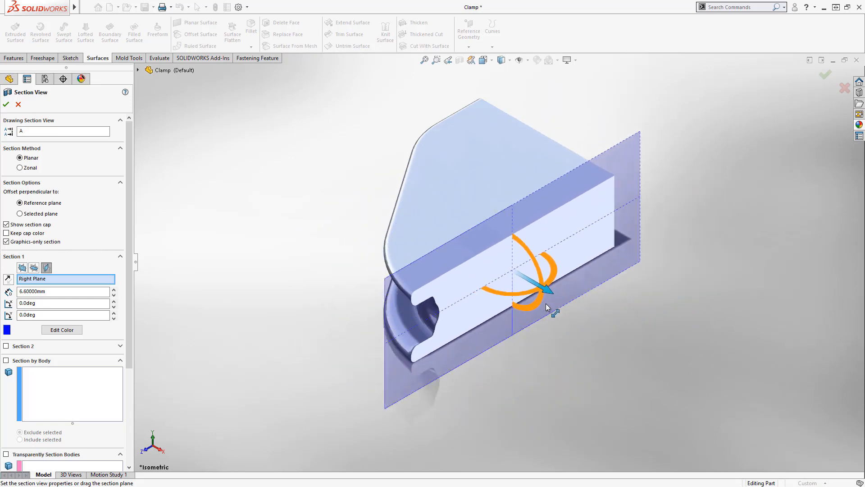
left_click(5, 105)
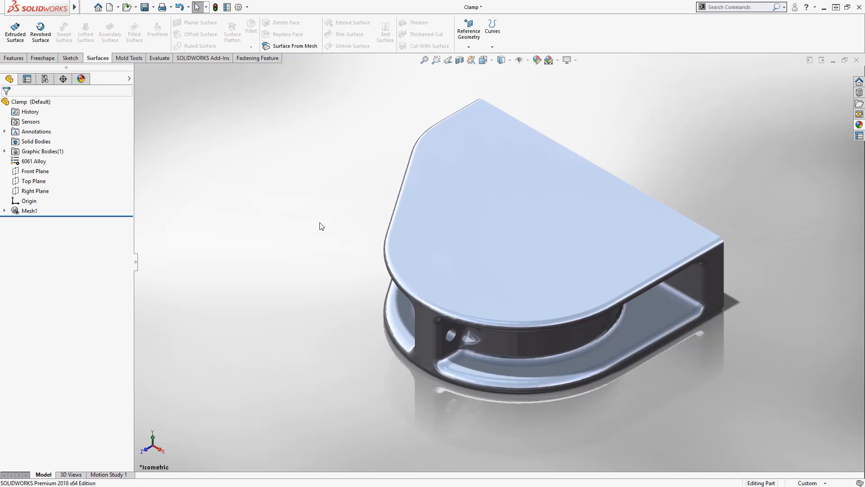
mouse_move(387, 351)
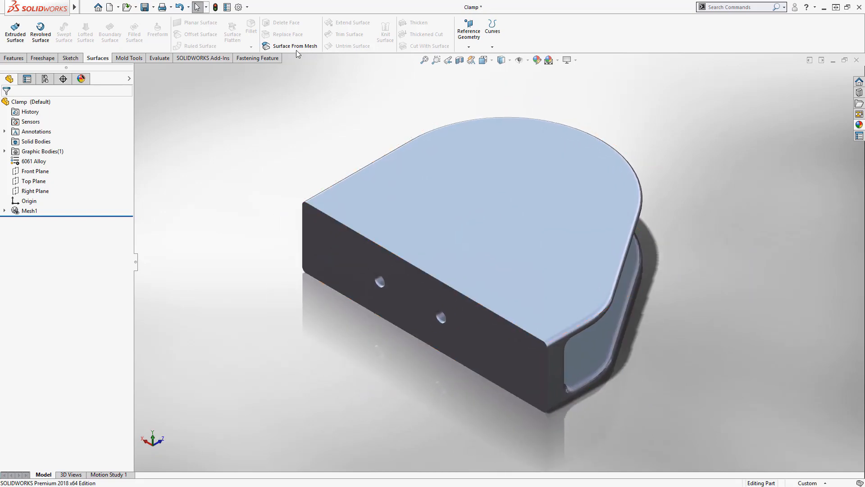
- Start Surface From Mesh with the clamp's holed side facing the view
left_click(295, 46)
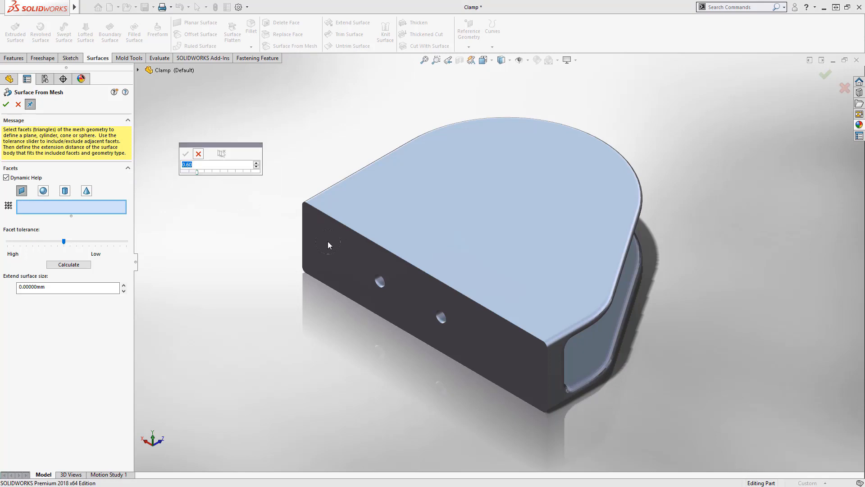
- Fit a planar surface to the facets on the clamp's flat side and accept it
left_click(375, 254)
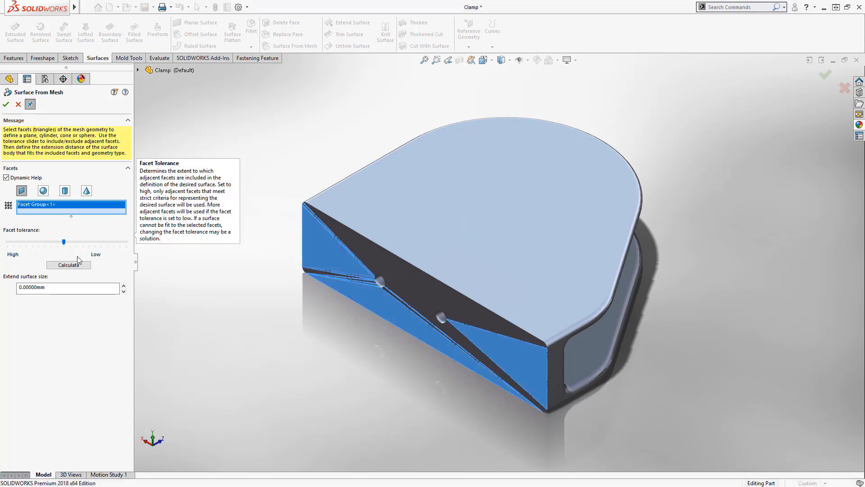
left_click(68, 265)
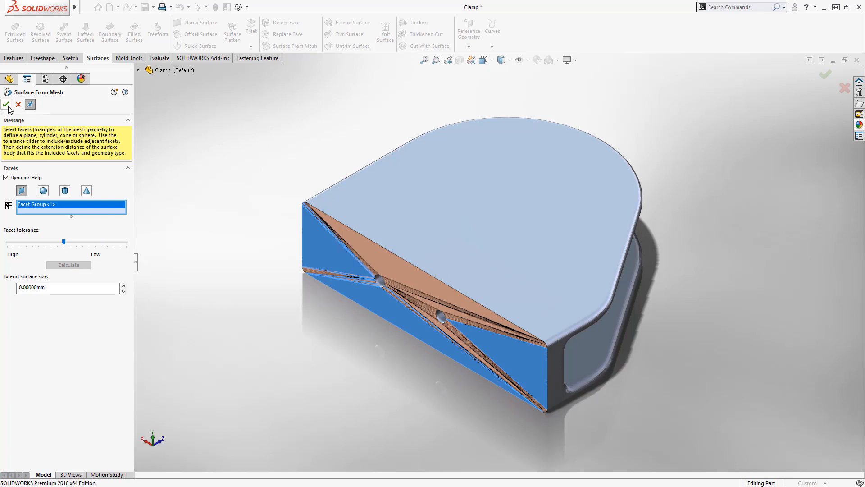
left_click(65, 190)
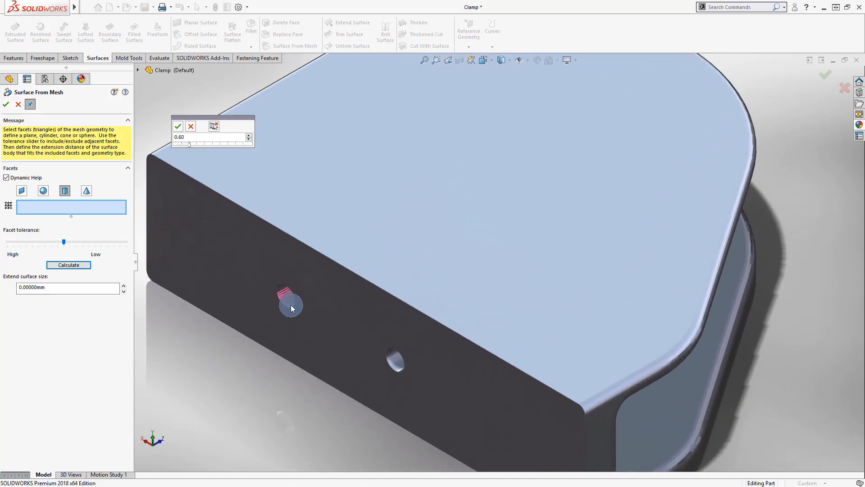
- Fit a cylindrical surface to the facets inside the hole and accept it
left_click(289, 307)
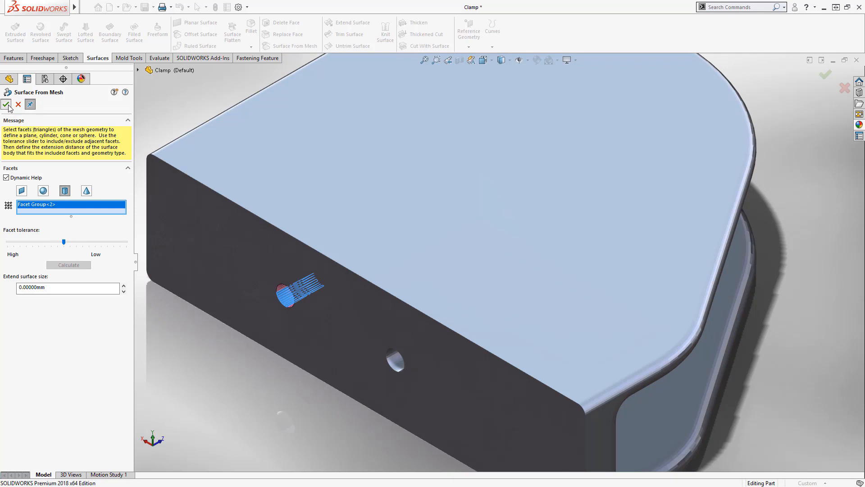
left_click(7, 104)
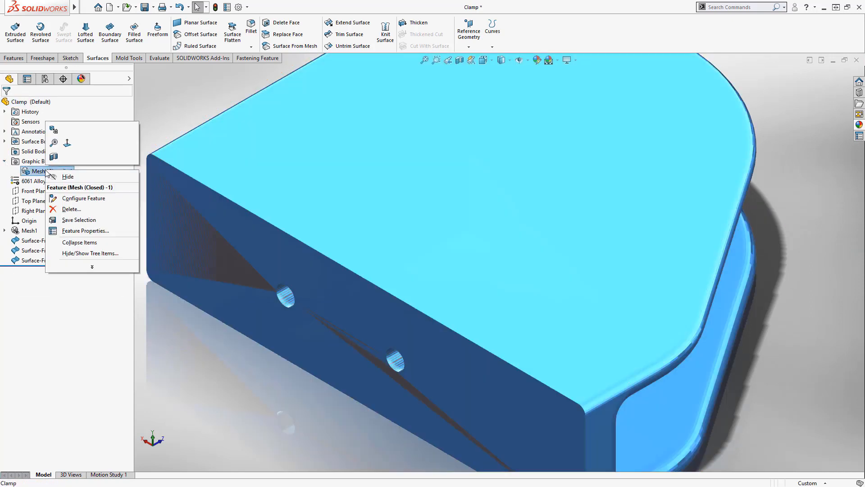
- Hide the mesh body and knit the mesh-derived surfaces into Surface-Knit1
left_click(68, 176)
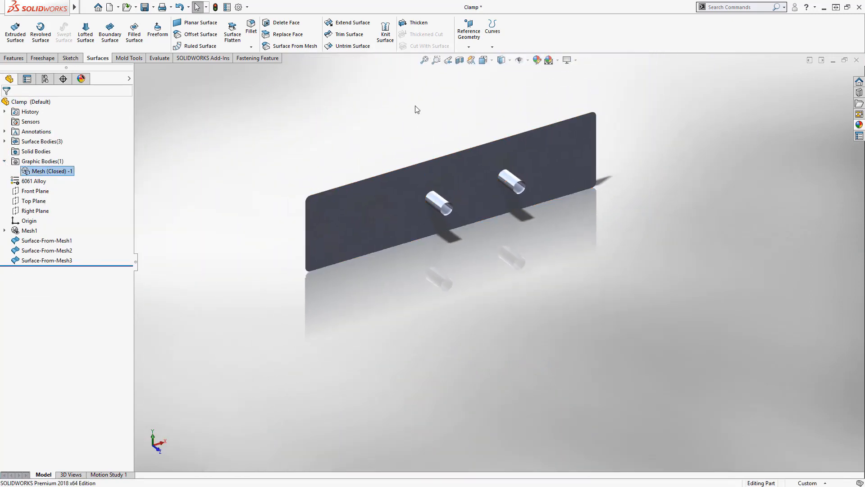
left_click(385, 31)
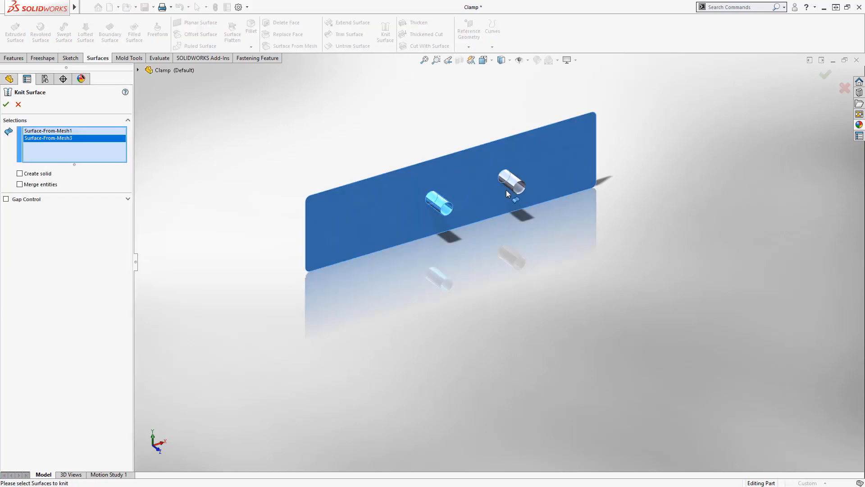
left_click(7, 105)
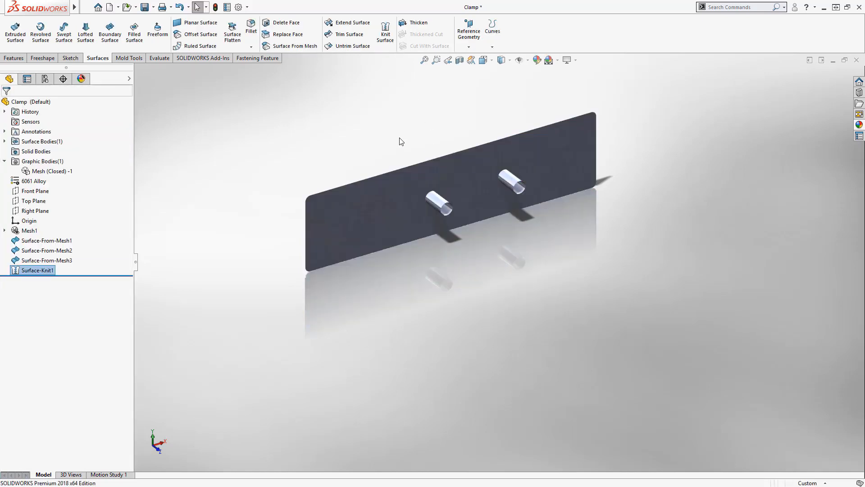
- Show the hidden Mesh (Closed)-1 graphics body again
right_click(47, 171)
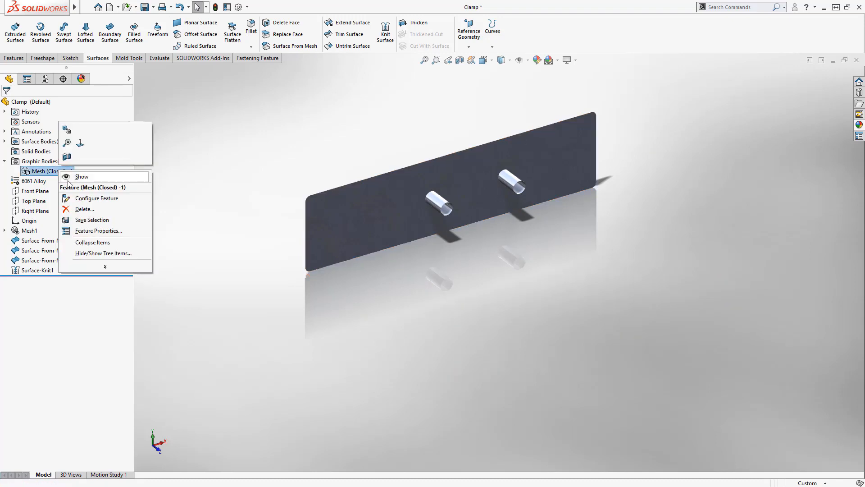
left_click(82, 177)
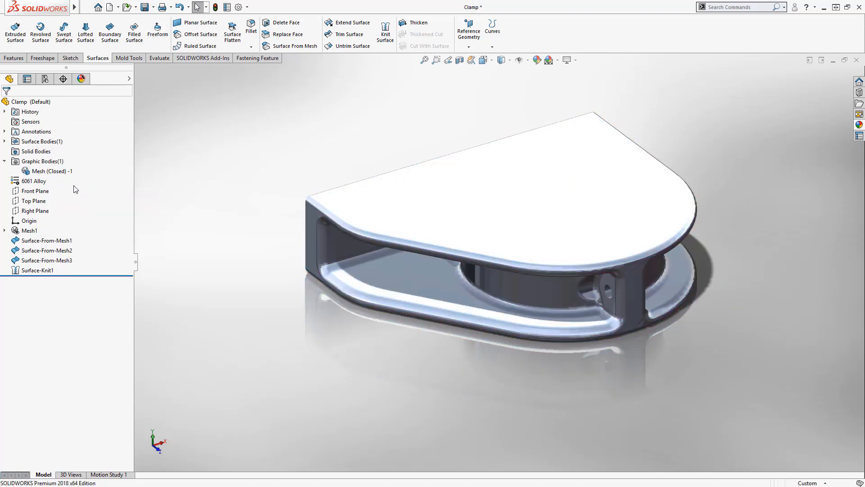
- Convert the clamp mesh graphics body into the Imported1 body and bring up the Evaluate tools
right_click(50, 171)
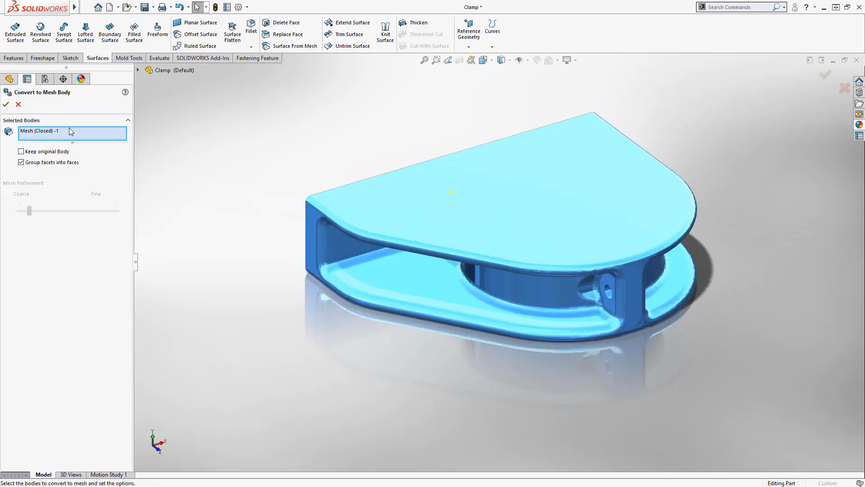
mouse_move(71, 132)
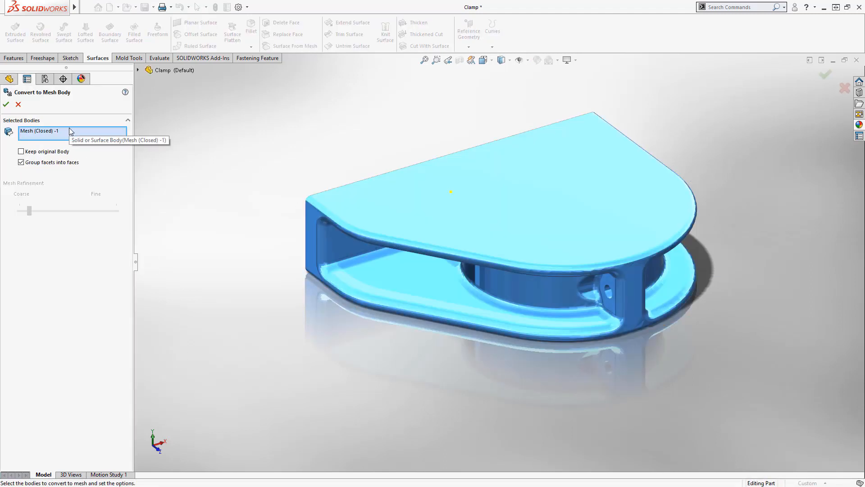
left_click(5, 105)
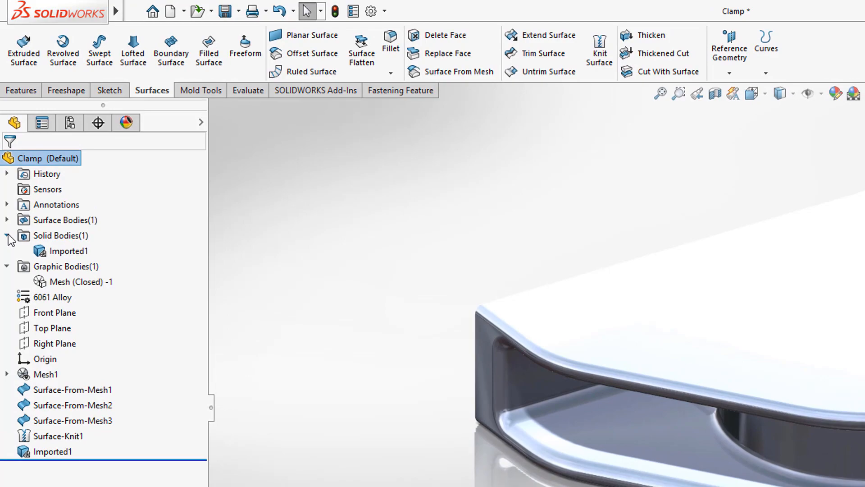
left_click(247, 90)
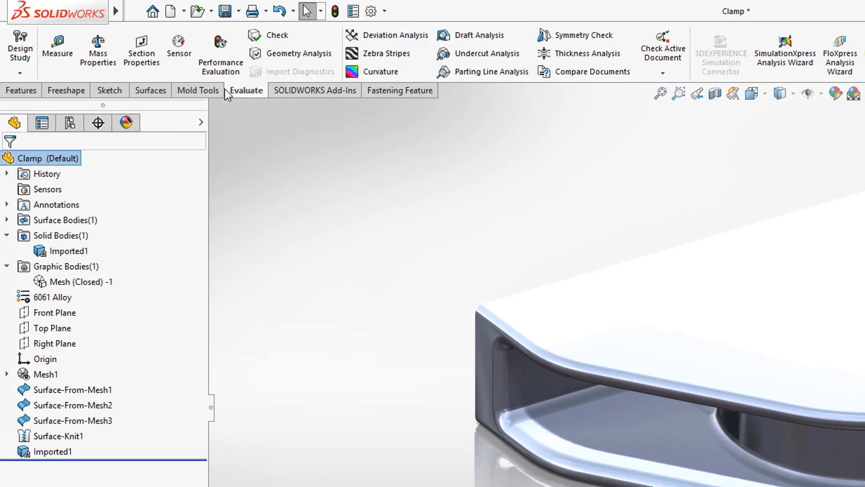
left_click(97, 47)
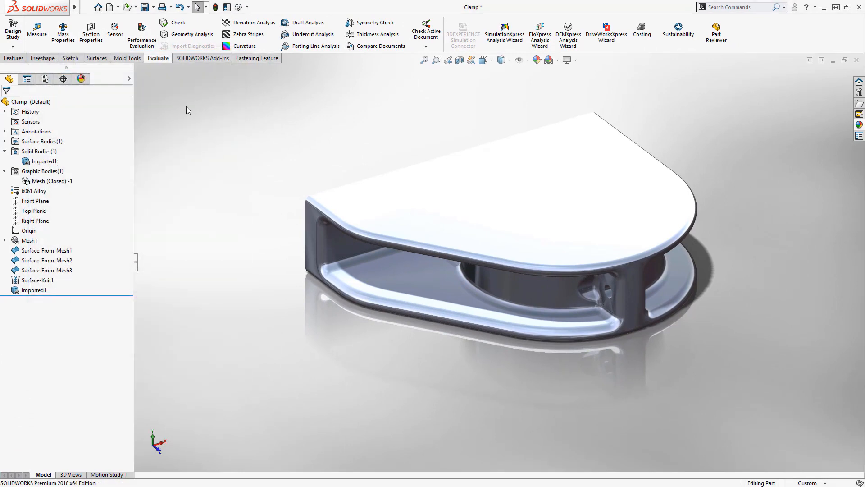
- Begin Sketch1 on the Top Plane in top wireframe view and draw the circle over the bore
left_click(33, 210)
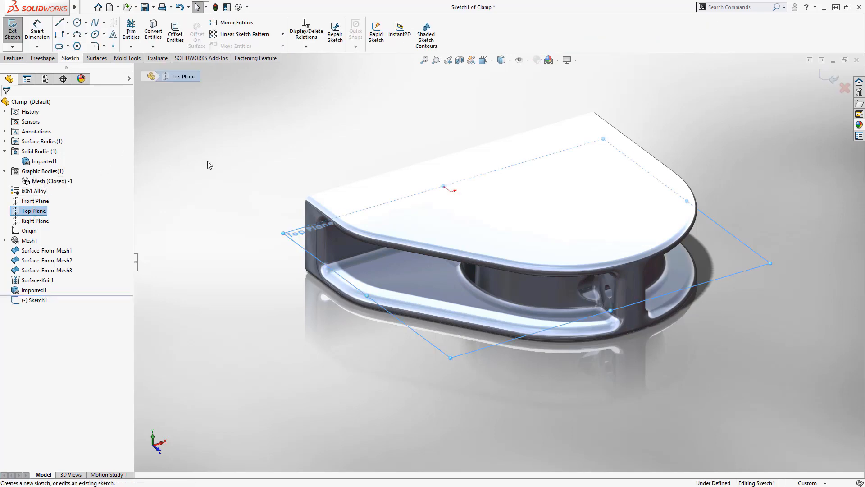
left_click(503, 59)
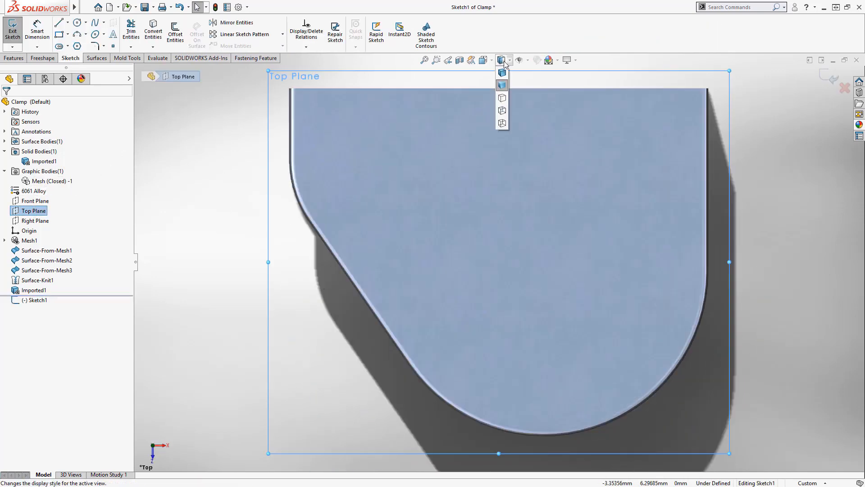
left_click(502, 72)
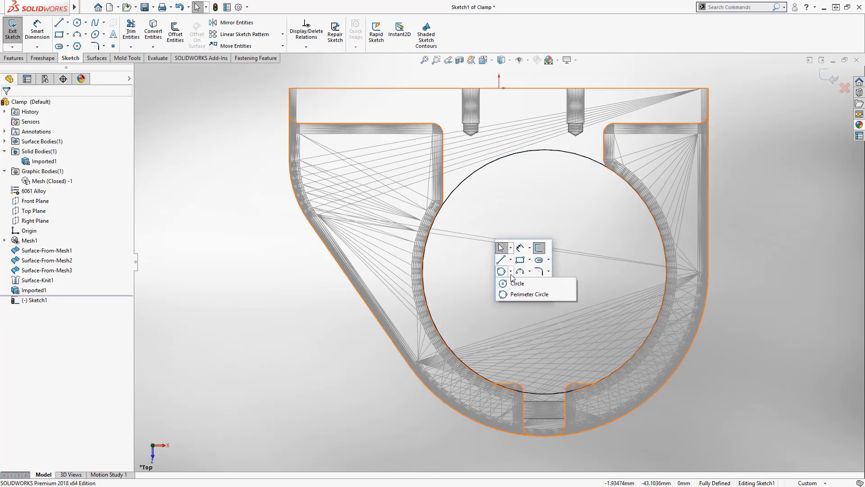
left_click(517, 283)
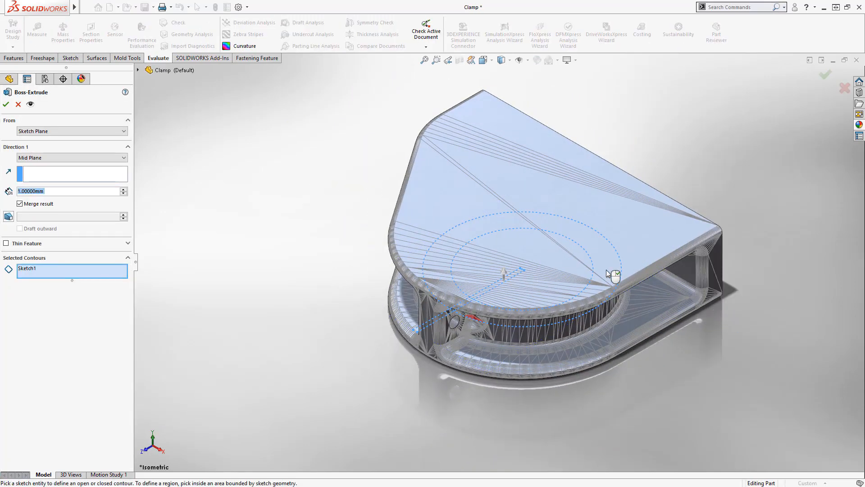
- Extrude both sketch contours 60 mm mid-plane as a separate, unmerged Boss-Extrude1 body
left_click(519, 270)
type("60.00000")
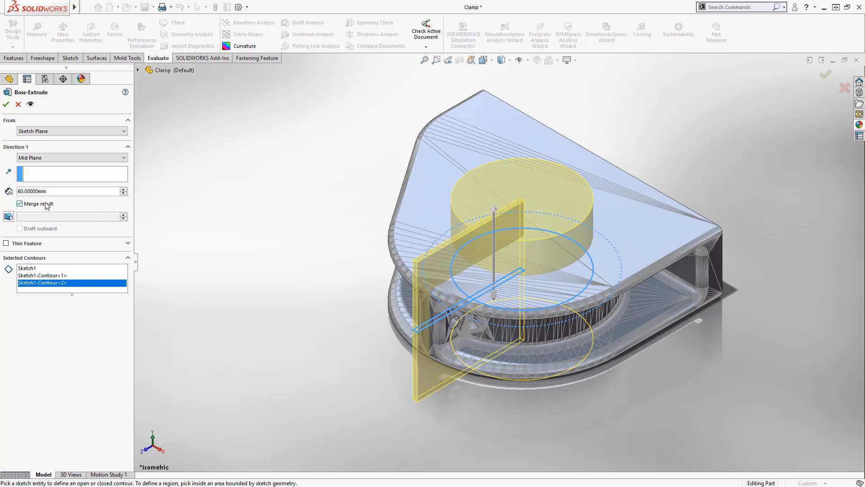
left_click(6, 104)
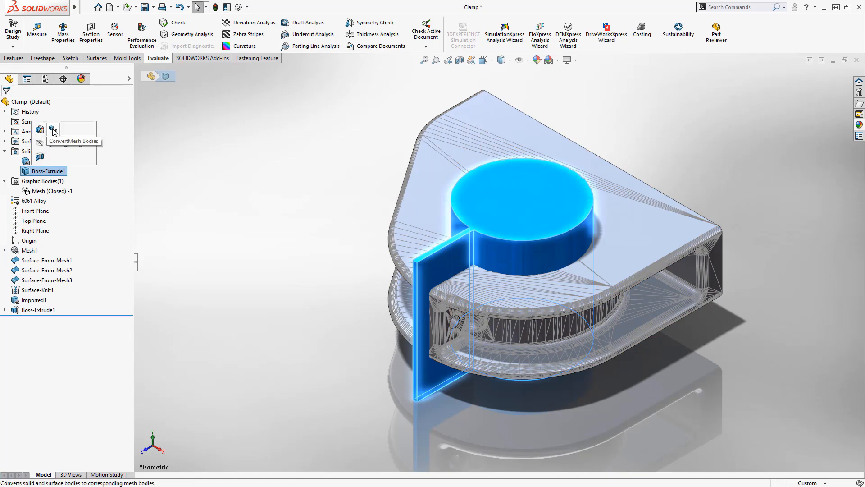
- Convert Boss-Extrude1 to a mesh body and subtract it from Imported1 to form Combine1
left_click(53, 128)
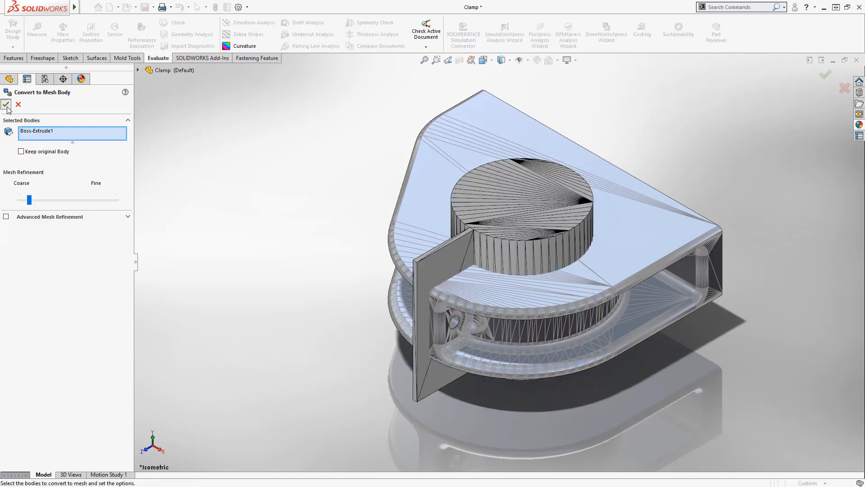
left_click(6, 105)
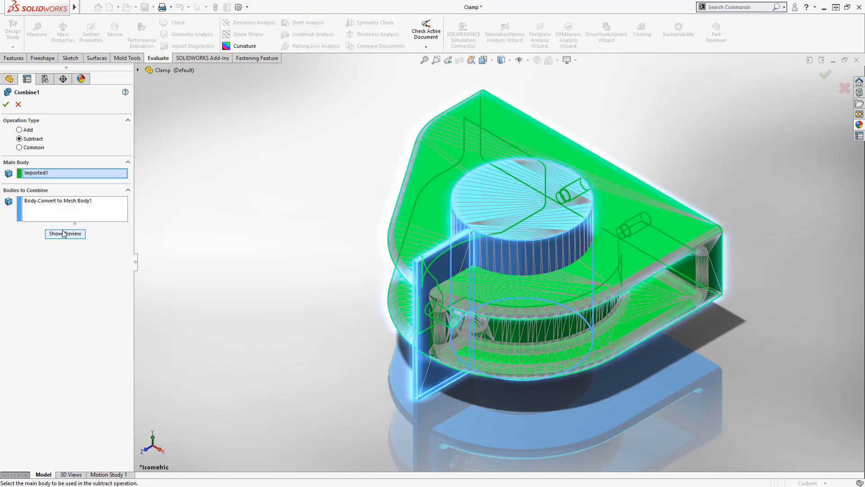
left_click(6, 105)
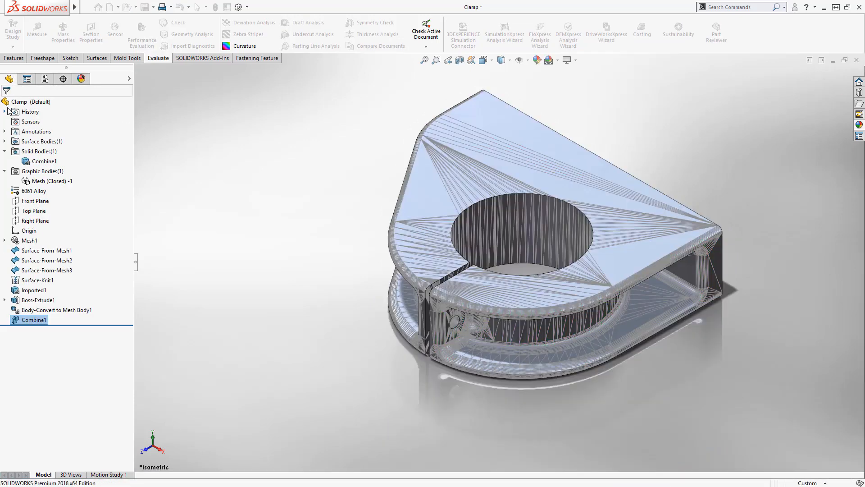